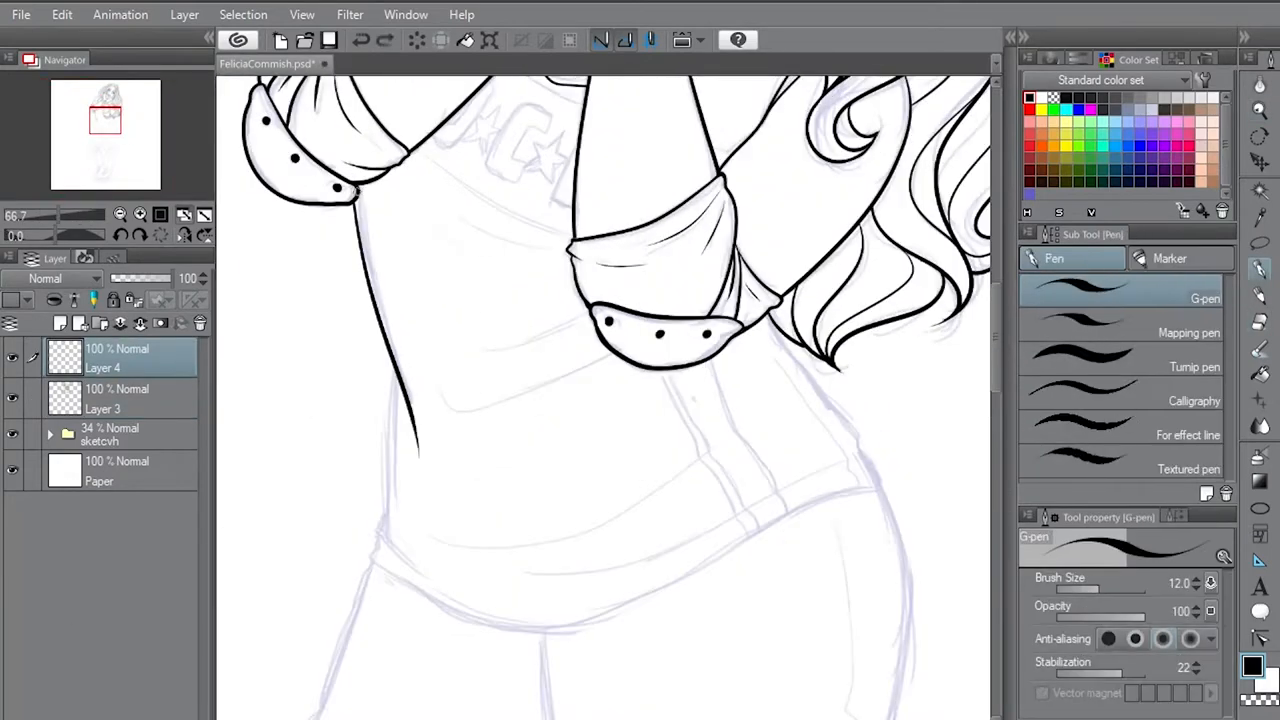
# Step: Scroll the canvas down to reach the jersey sleeves, hem and shorts for inking
pyautogui.scroll(-3)
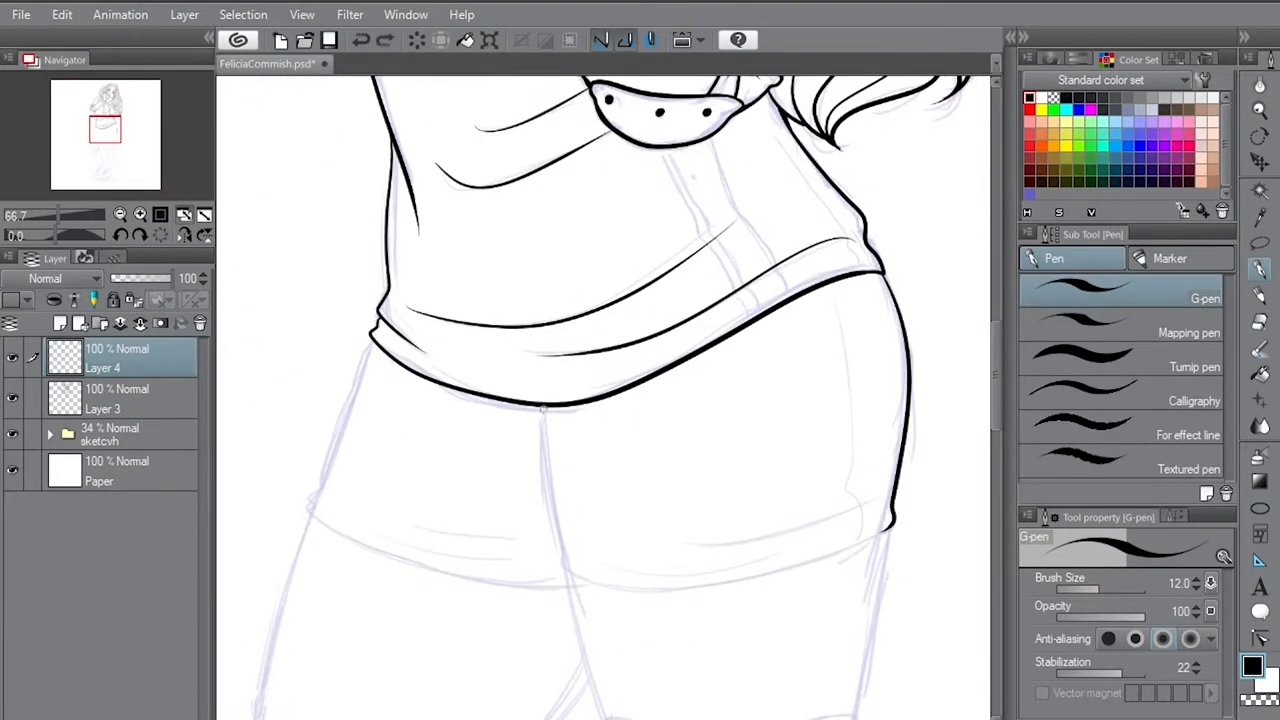
pyautogui.scroll(-3)
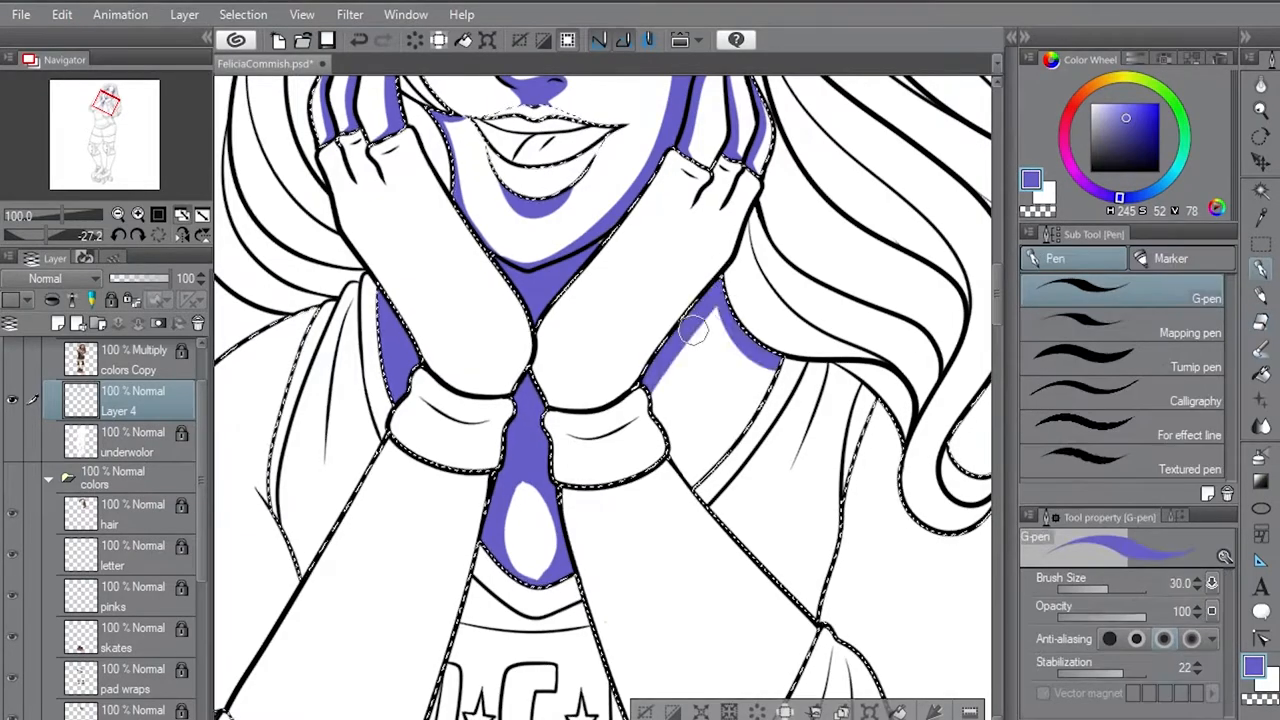
# Step: Scroll down the figure while filling purple shadow shapes on face, neck, arms and jersey
pyautogui.scroll(-3)
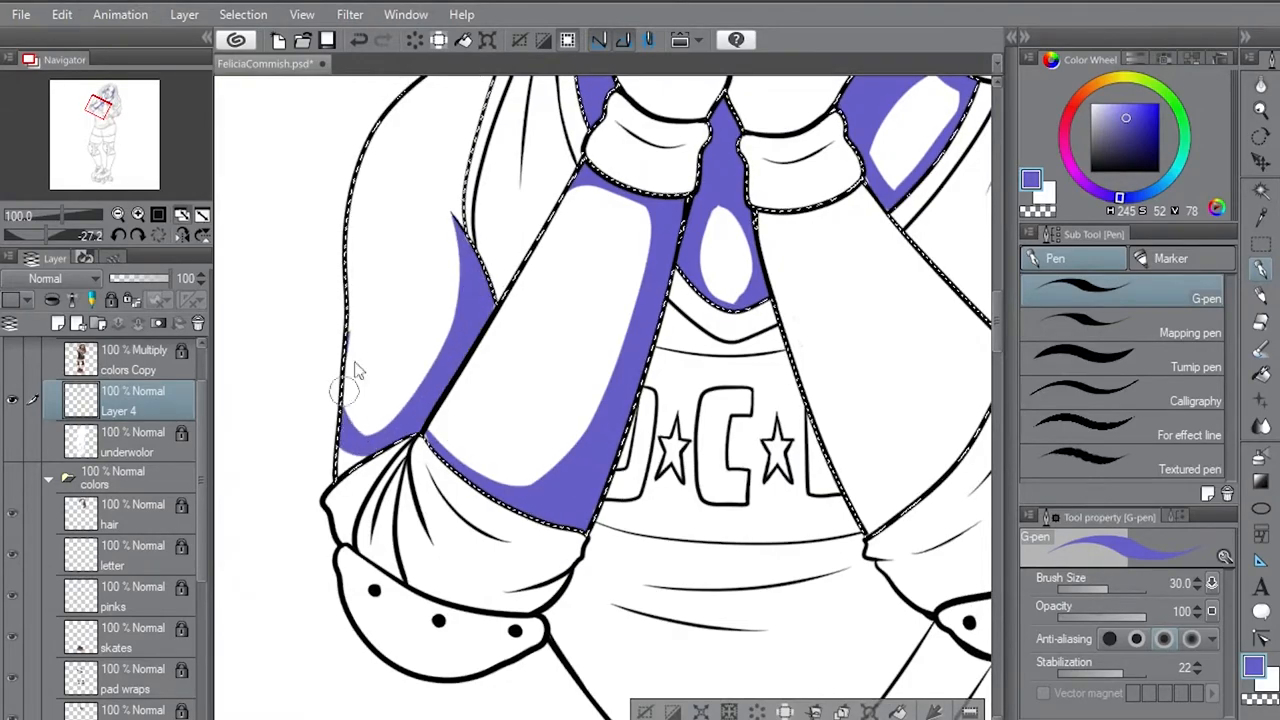
pyautogui.scroll(-3)
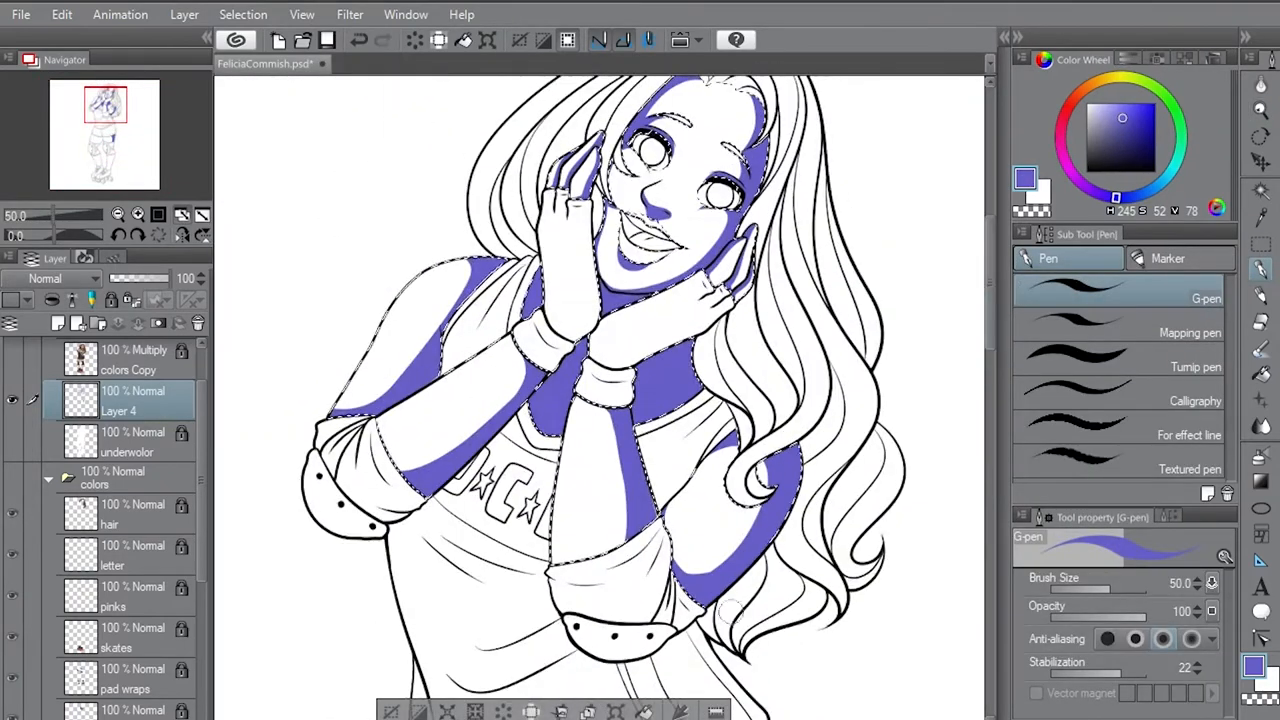
pyautogui.scroll(-3)
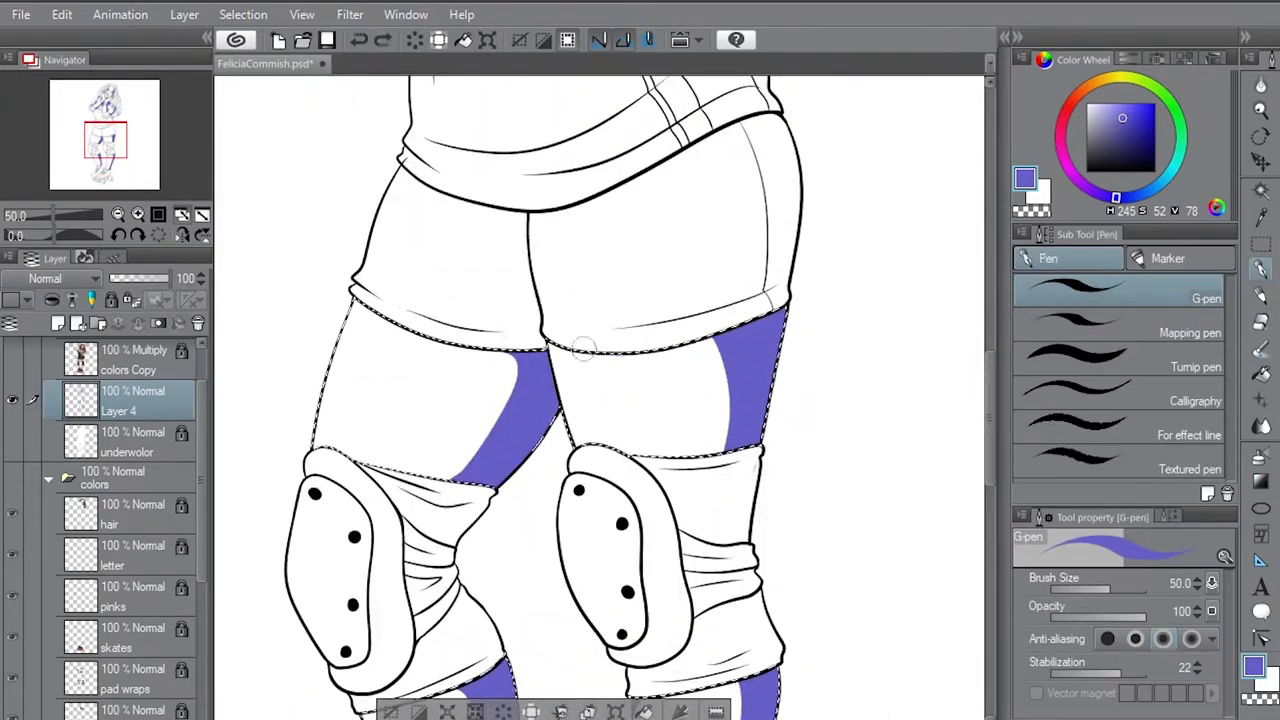
pyautogui.scroll(-3)
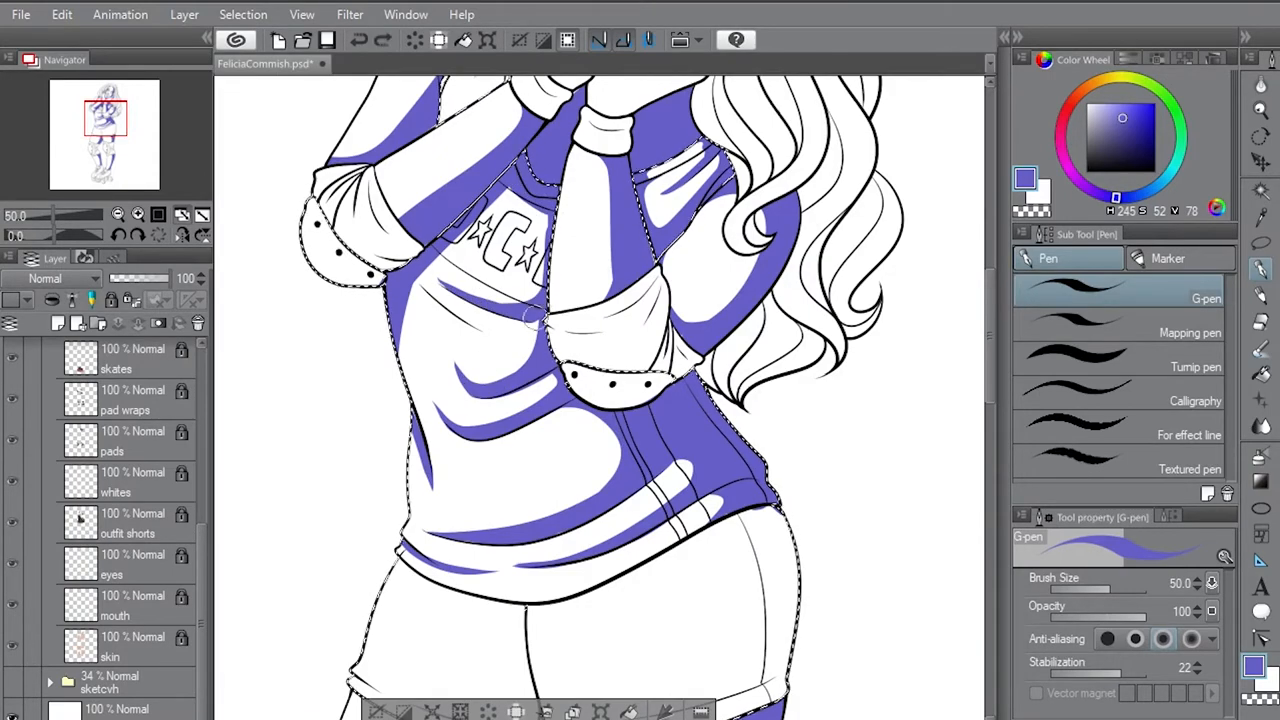
# Step: Move the view to the hair and hands to continue purple shading there
pyautogui.click(1048, 258)
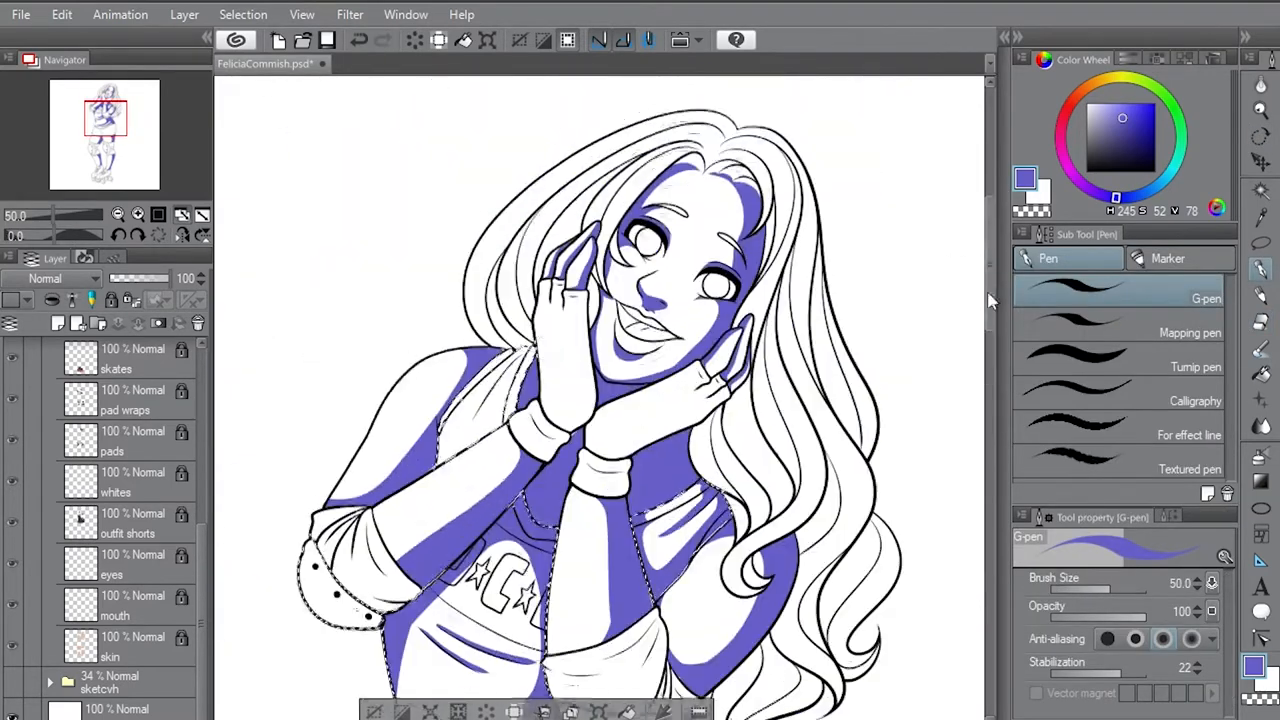
pyautogui.scroll(-3)
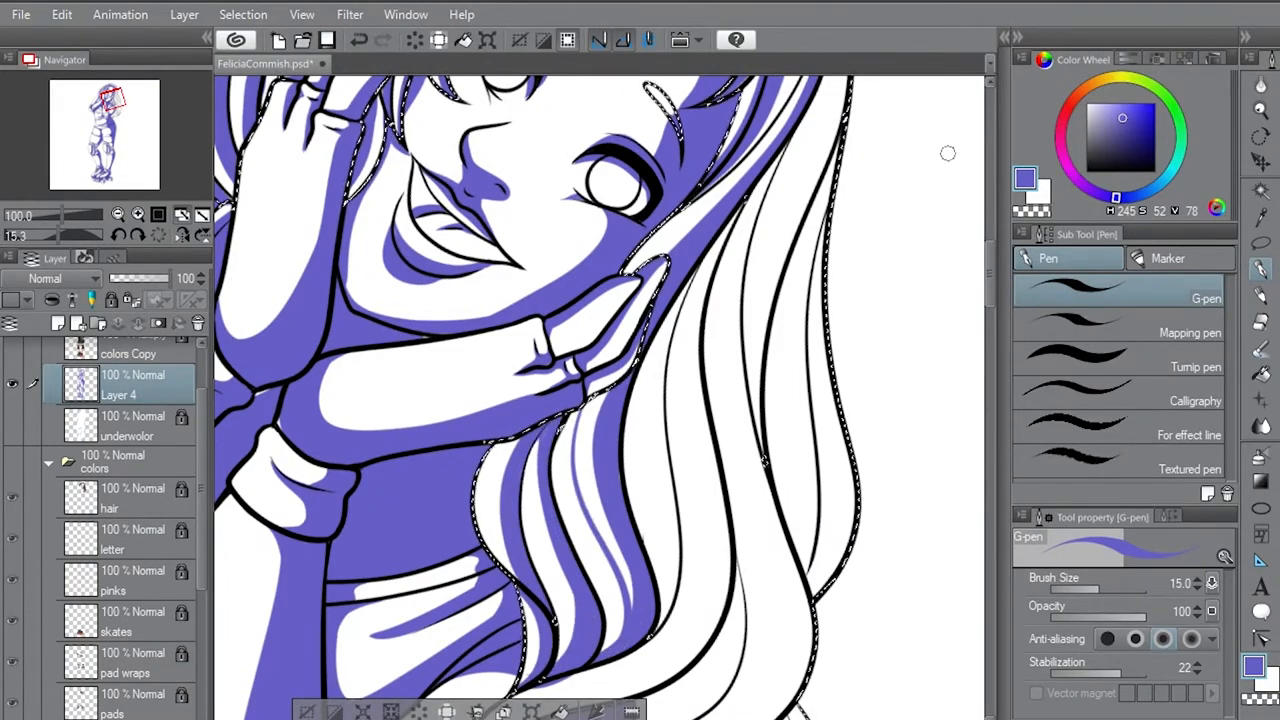
pyautogui.scroll(-3)
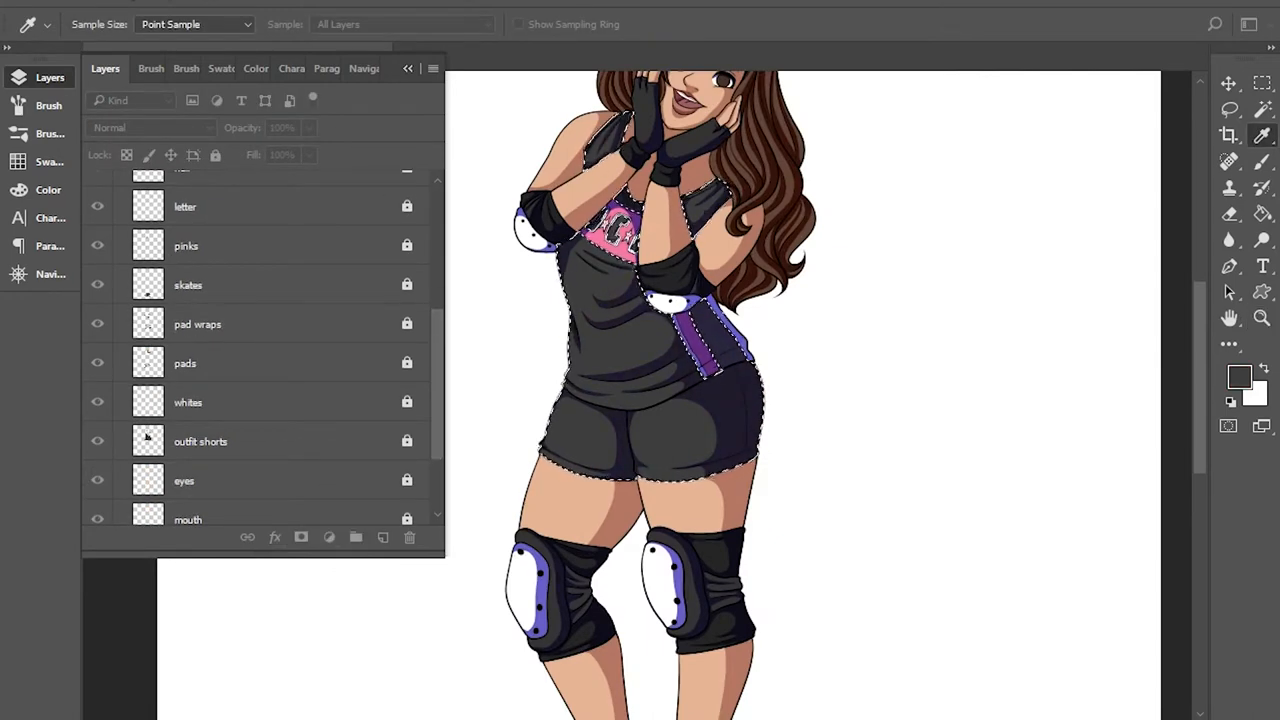
# Step: Select the Eyedropper tool sampling All Layers with the sampling ring shown
pyautogui.click(518, 24)
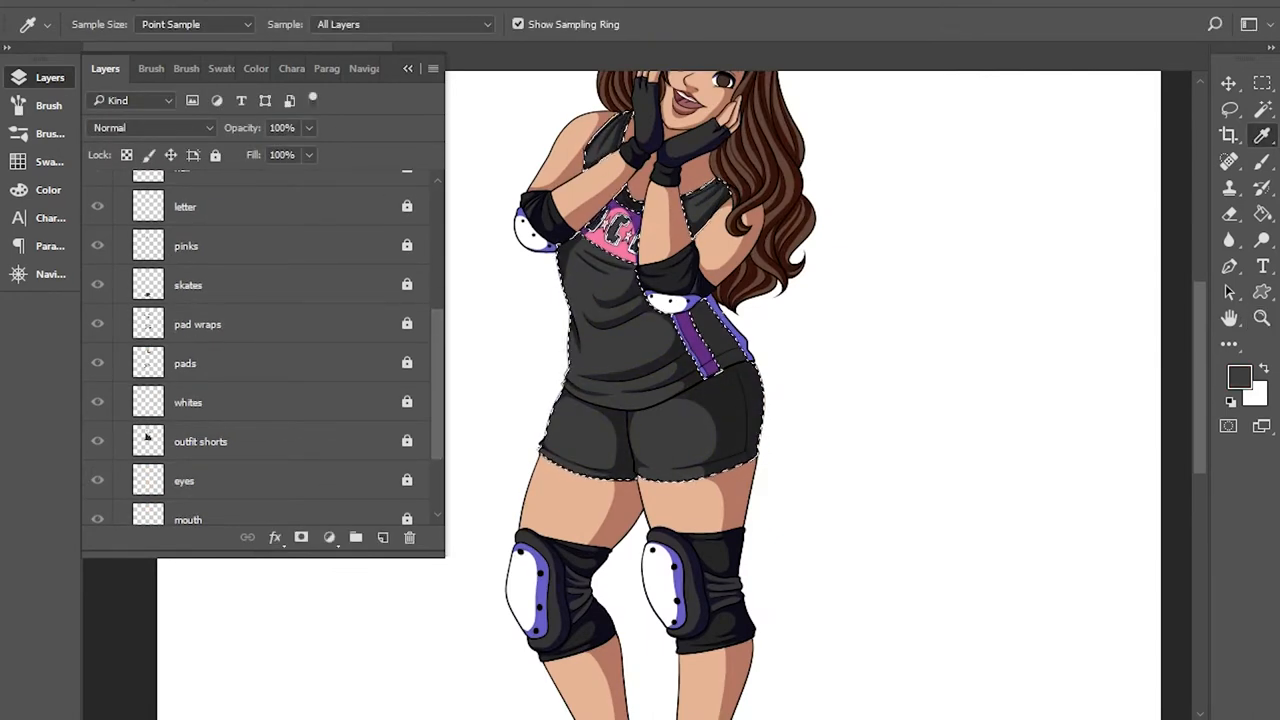